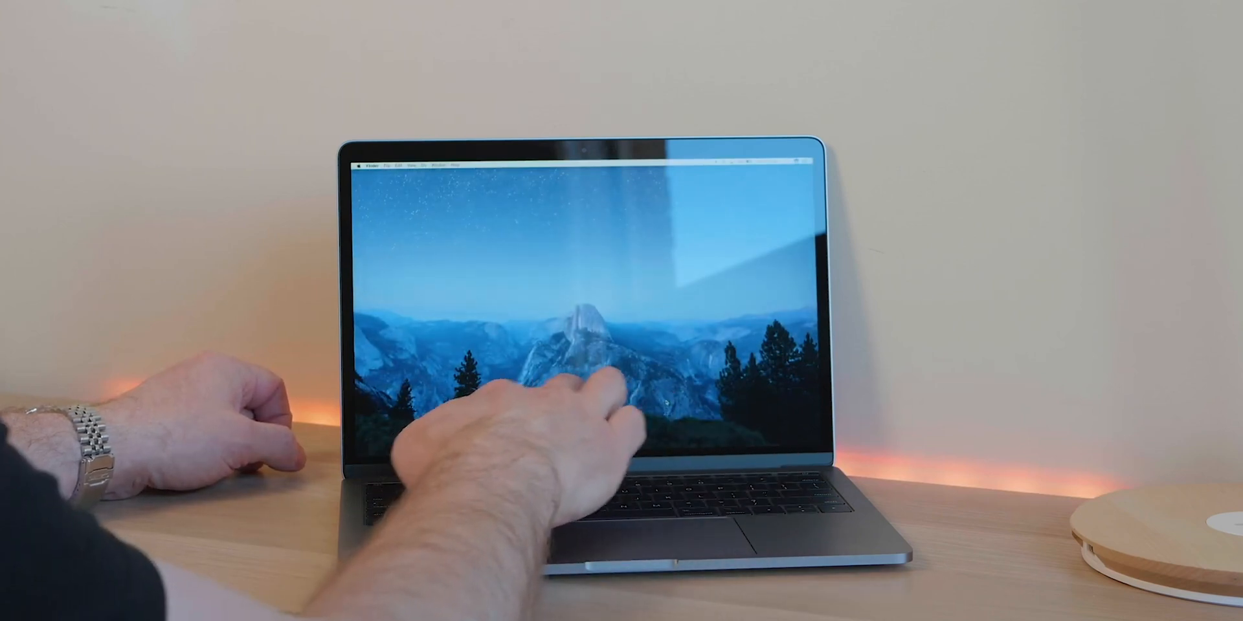
# Adjust the display brightness from the keyboard so the brightness overlay shows on the desktop.
pyautogui.press('BrightnessDown')
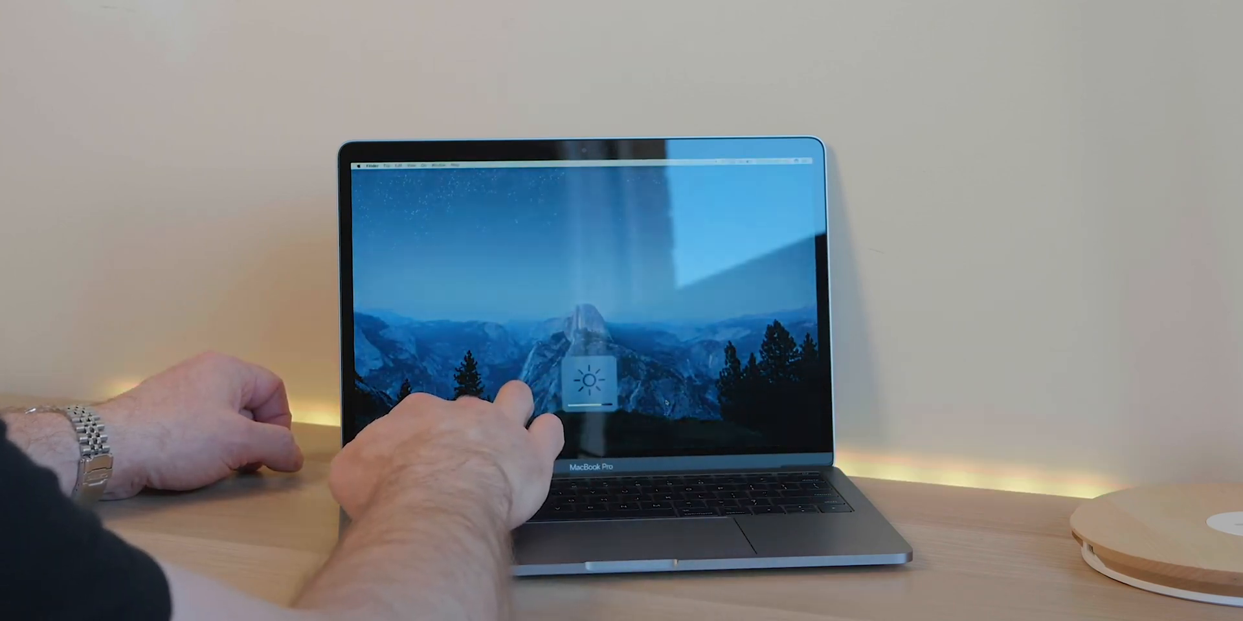